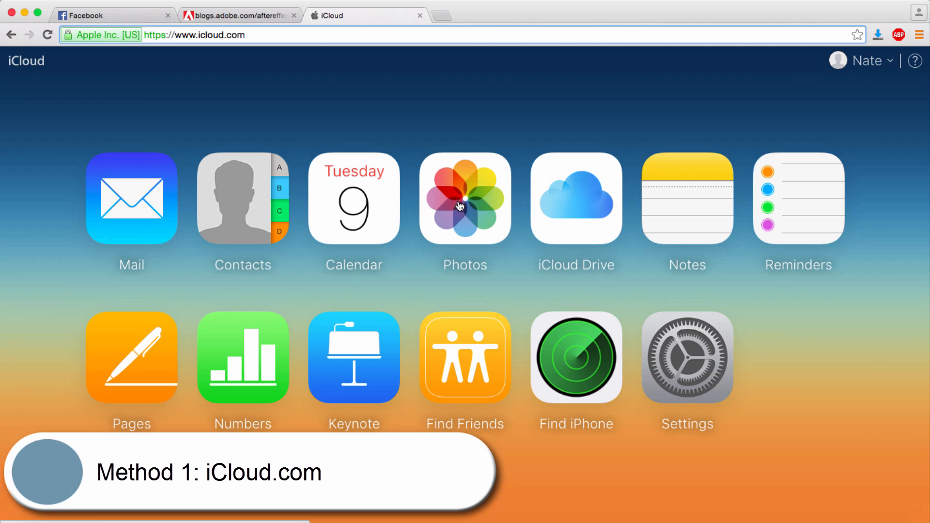
- View the December 2, 2015 photo of baking-mix boxes at full size, then leave iCloud.com
click(464, 199)
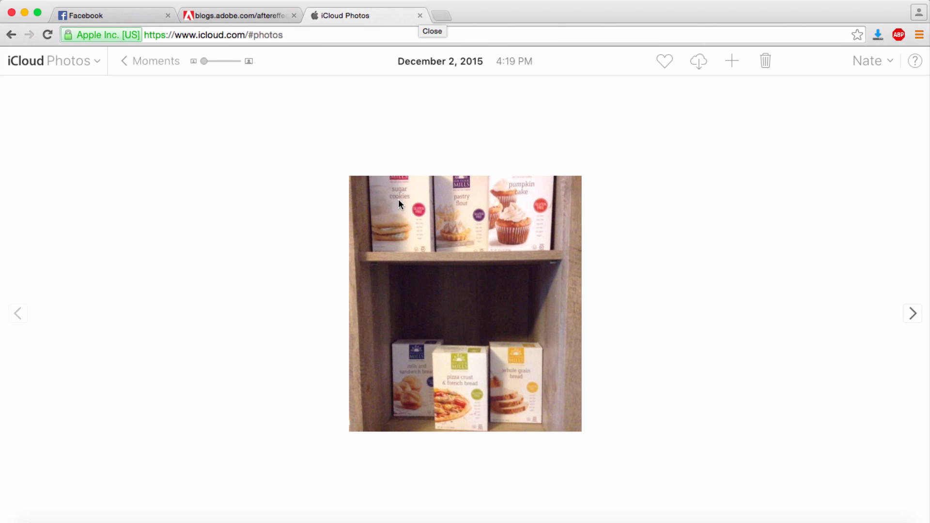
mouse_move(427, 30)
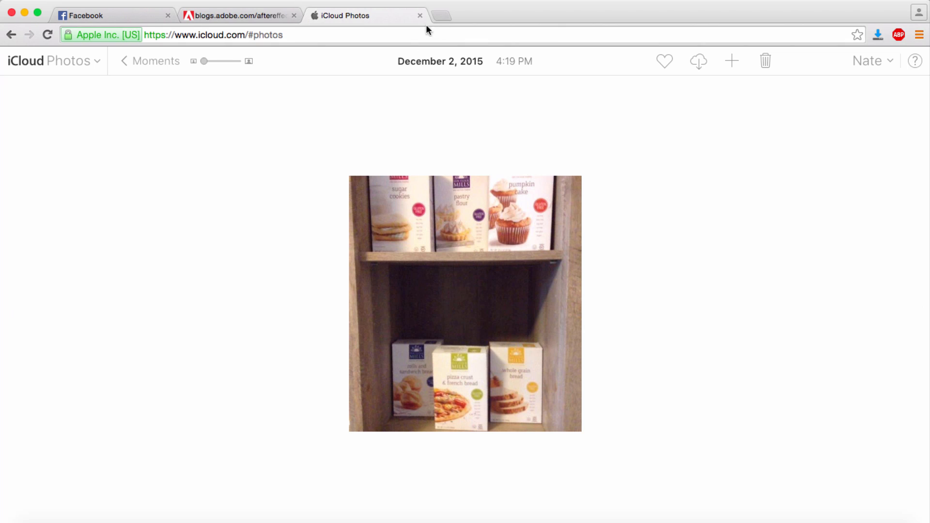
click(9, 5)
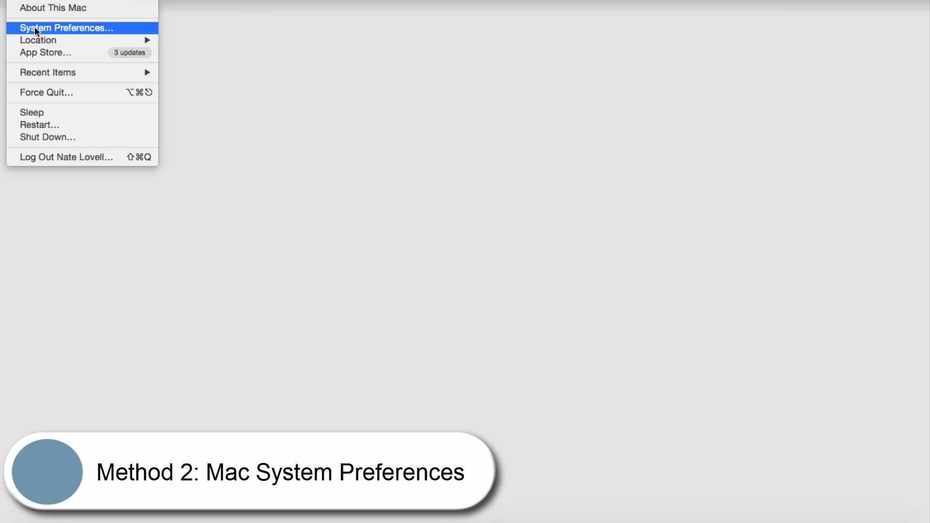
- Review the iCloud Photos options, confirming My Photo Stream and iCloud Photo Sharing stay enabled
click(67, 27)
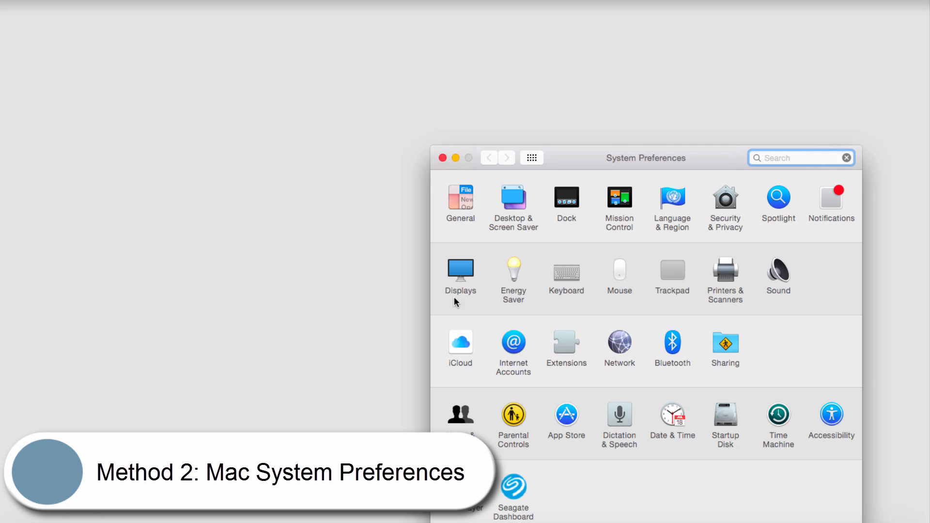
click(459, 343)
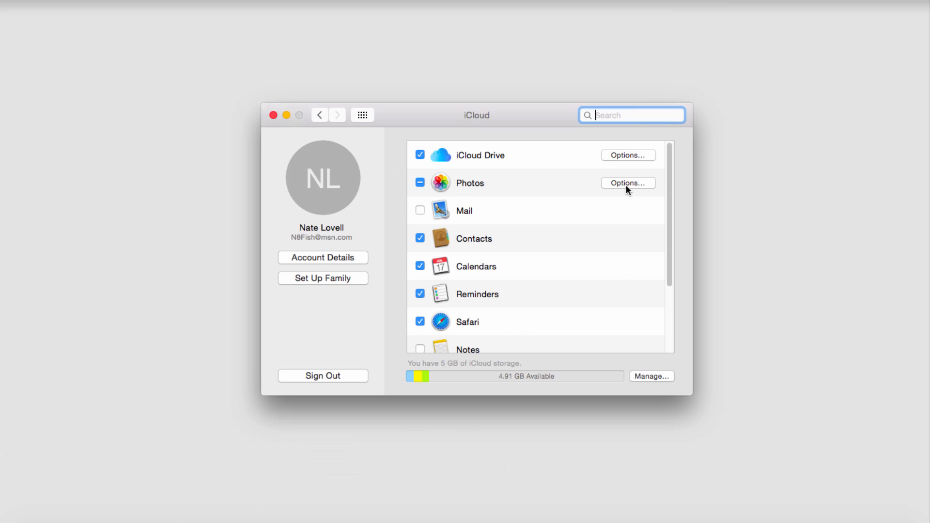
click(628, 183)
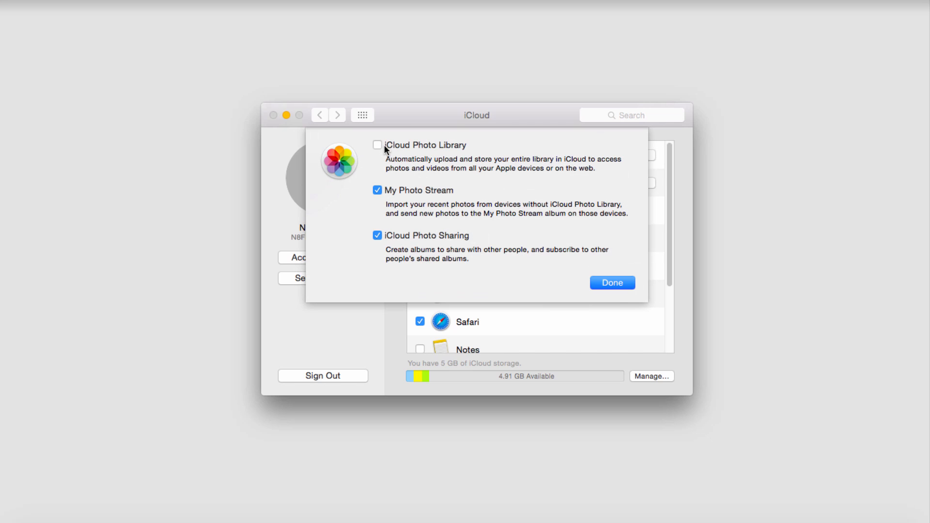
mouse_move(378, 151)
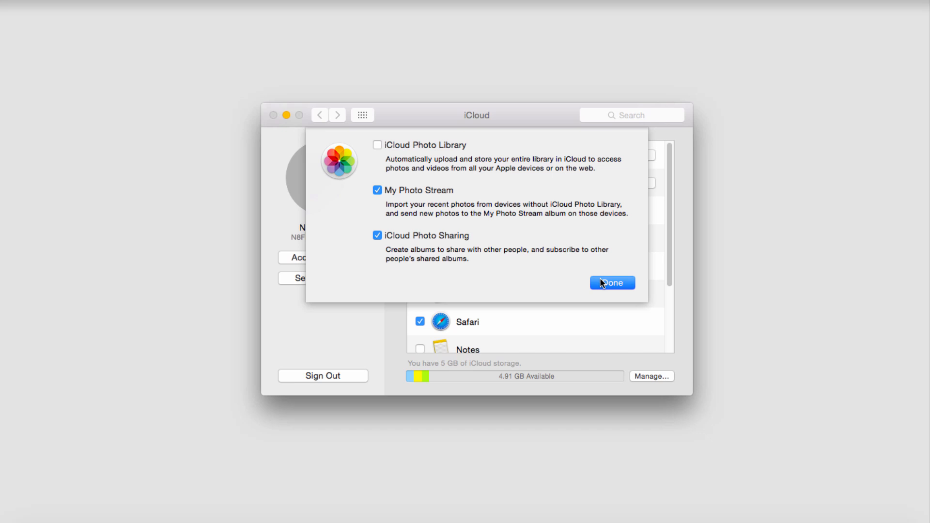
click(611, 283)
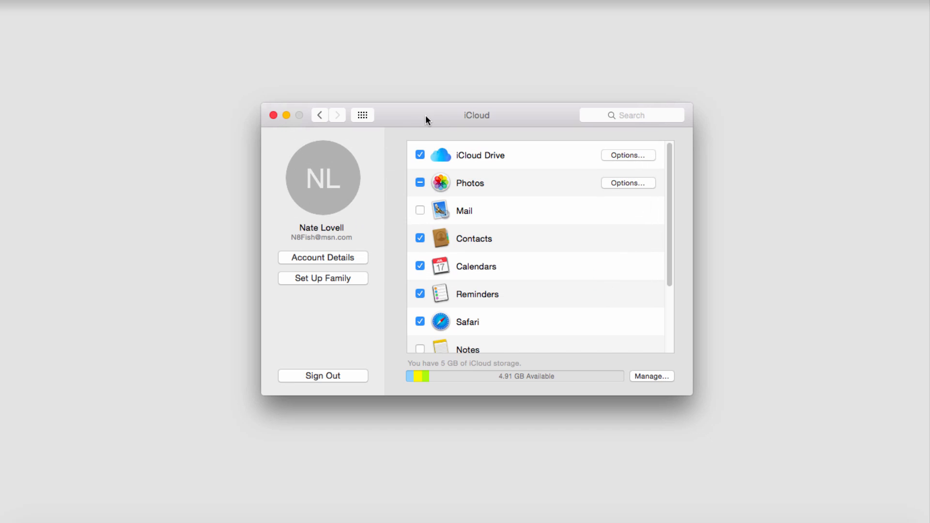
mouse_move(491, 157)
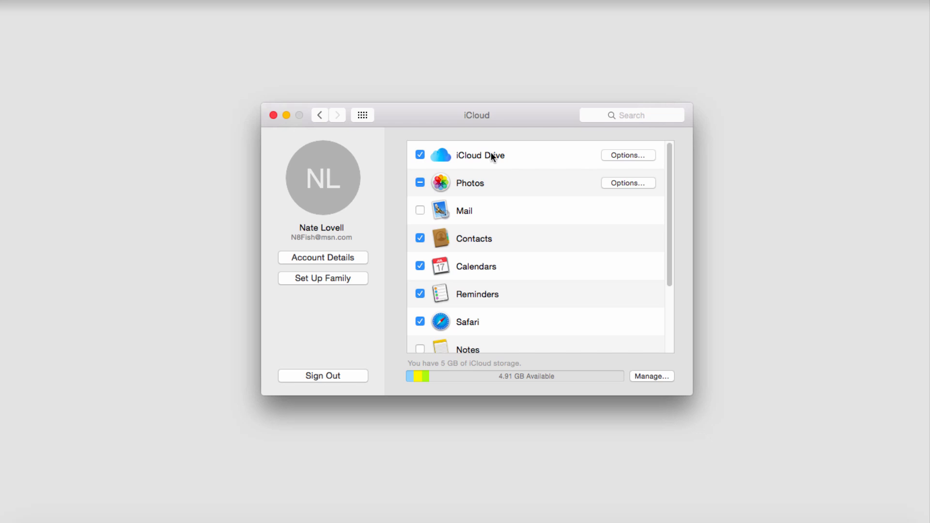
mouse_move(264, 147)
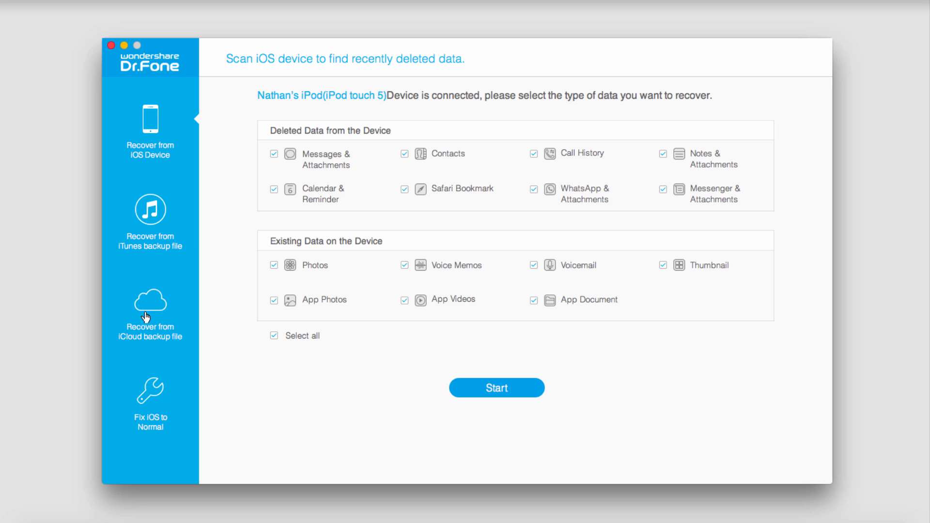
- Sign in to iCloud under Recover from iCloud backup file, showing an empty backup list
click(150, 314)
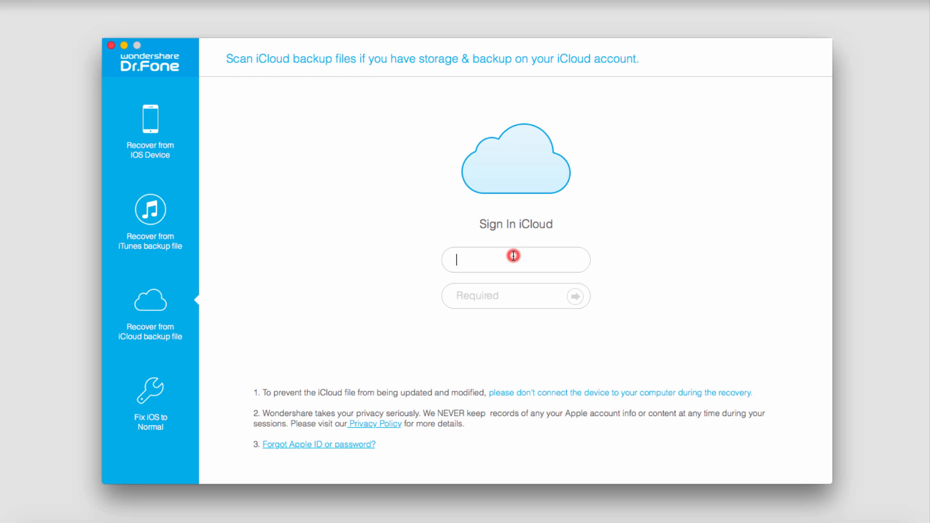
click(574, 297)
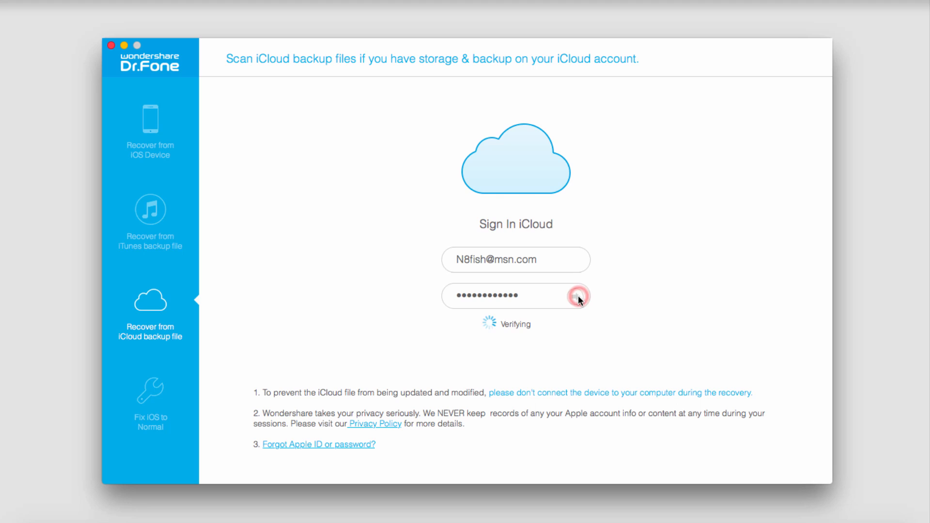
click(577, 297)
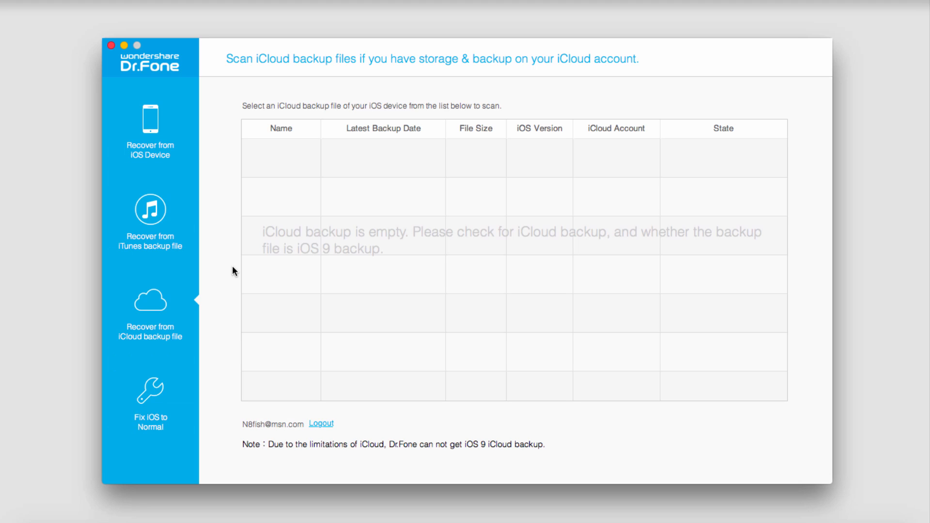